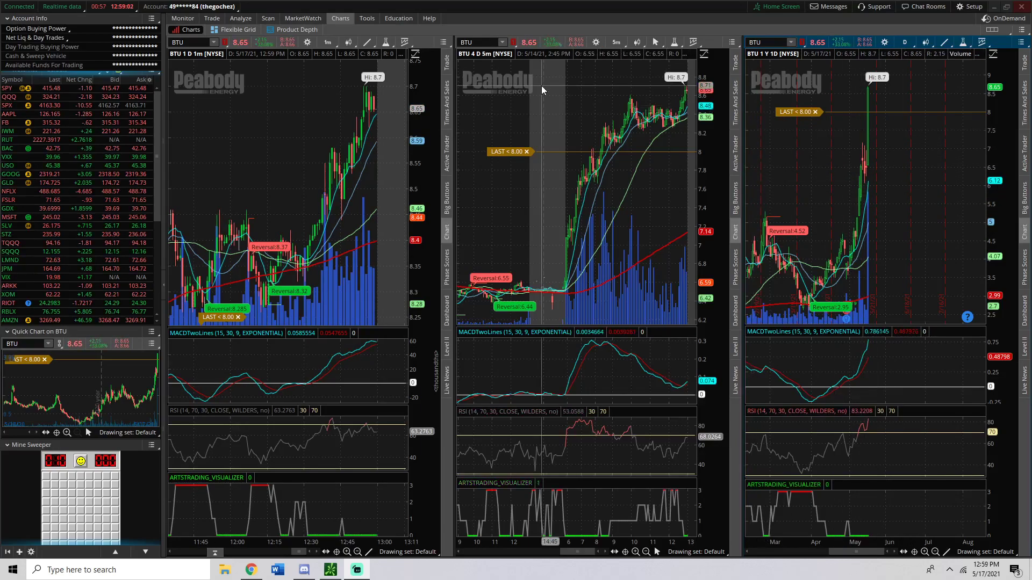
# - Check the BTU 16 JUL 21 8 CALL position (up 113.16%), then return to the charts
pyautogui.click(182, 17)
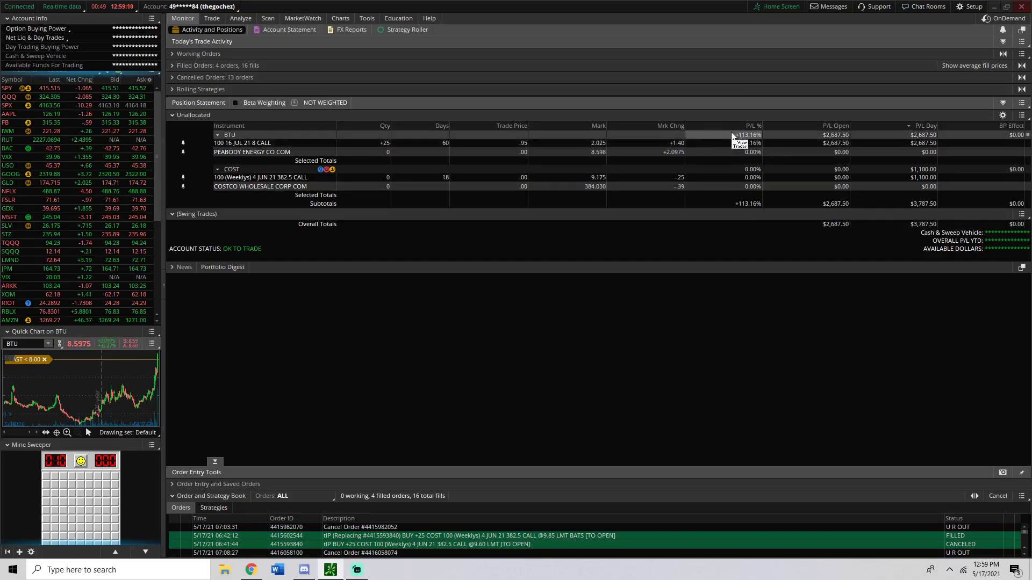
pyautogui.moveTo(703, 209)
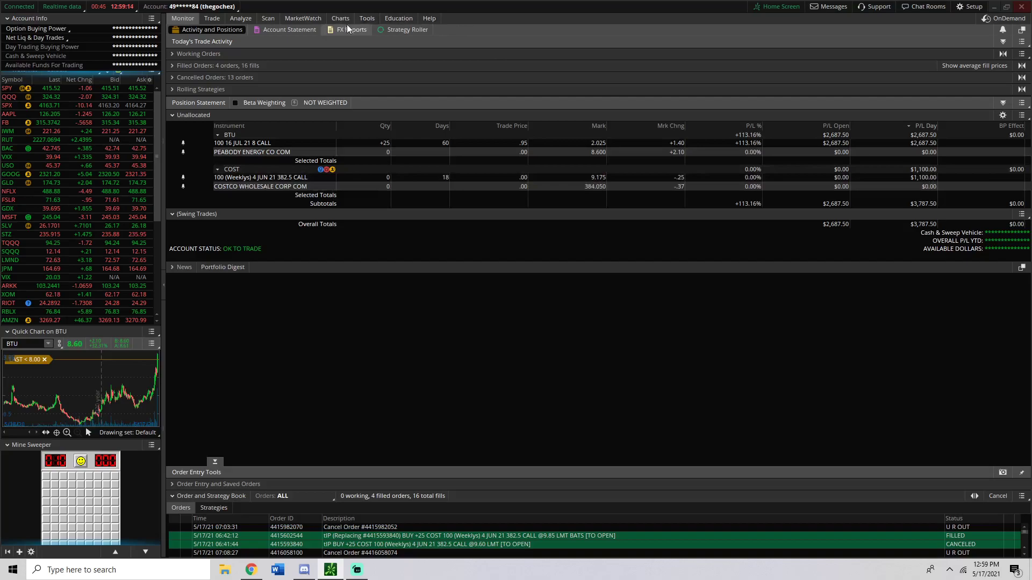
pyautogui.click(341, 17)
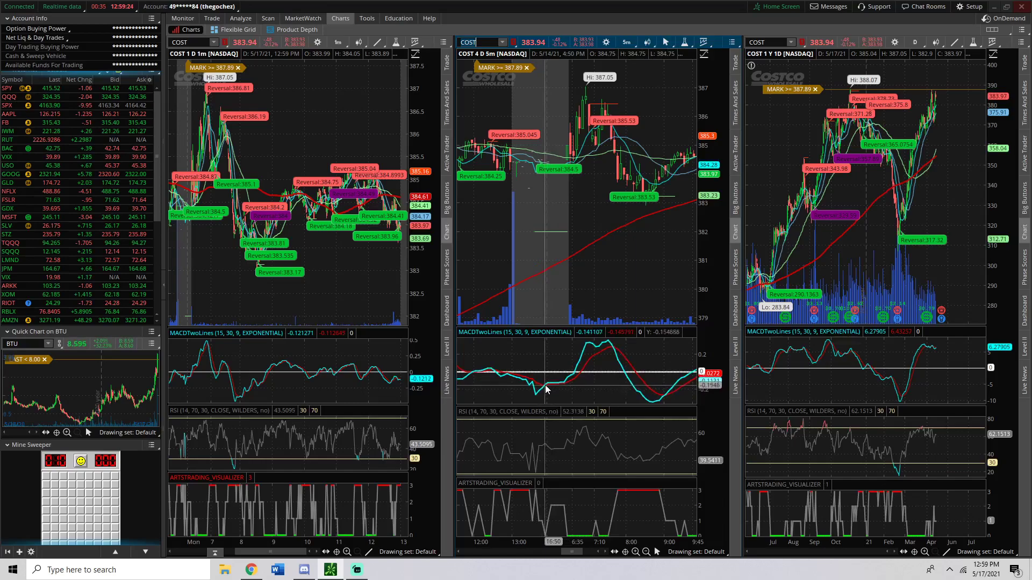
pyautogui.moveTo(548, 437)
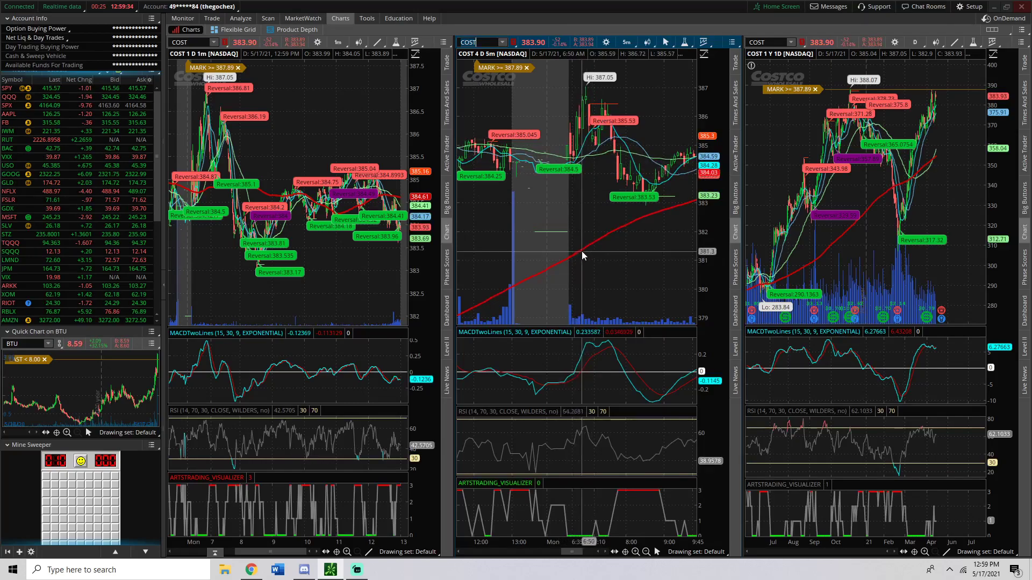
pyautogui.moveTo(575, 151)
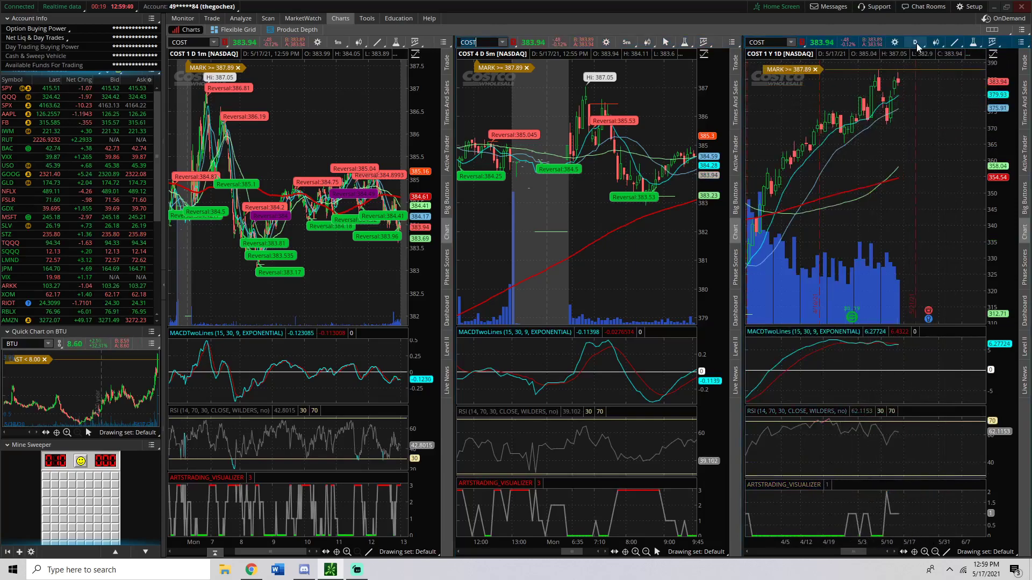
# - Switch the right-hand chart's time frame to 90 days of hourly candles
pyautogui.click(915, 42)
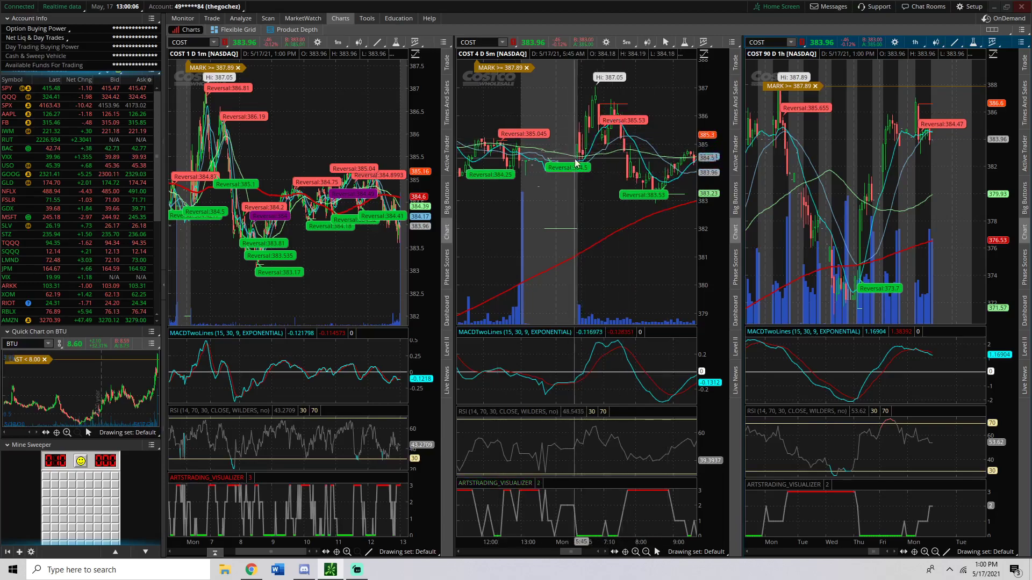
pyautogui.moveTo(615, 348)
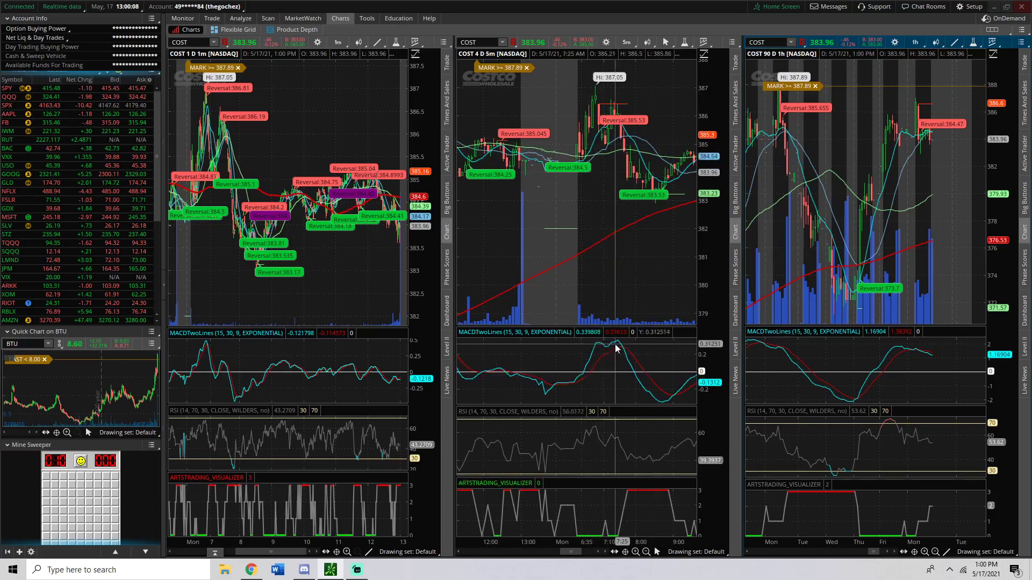
pyautogui.moveTo(585, 335)
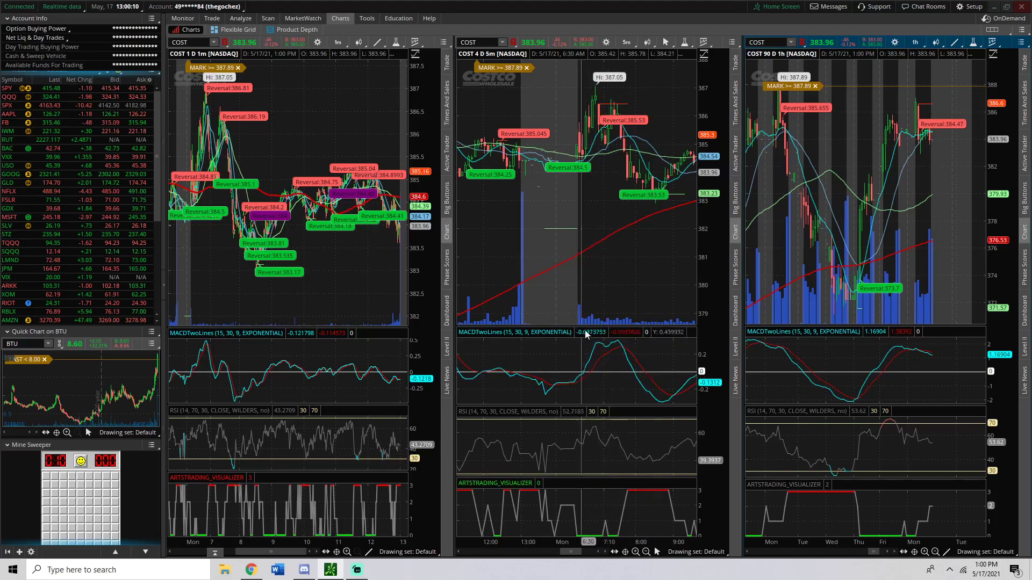
pyautogui.moveTo(602, 342)
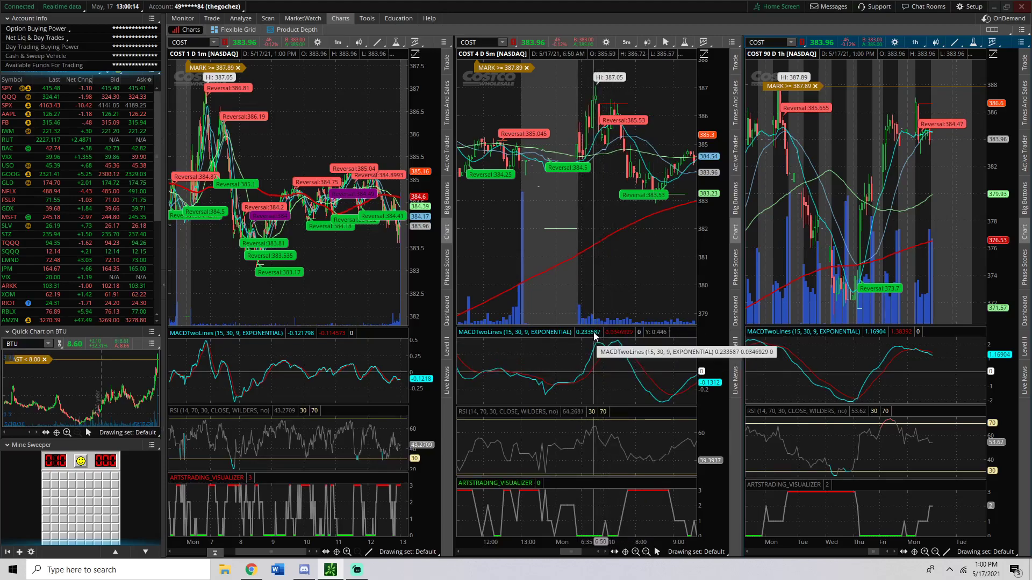
pyautogui.moveTo(595, 122)
pyautogui.write('BTU')
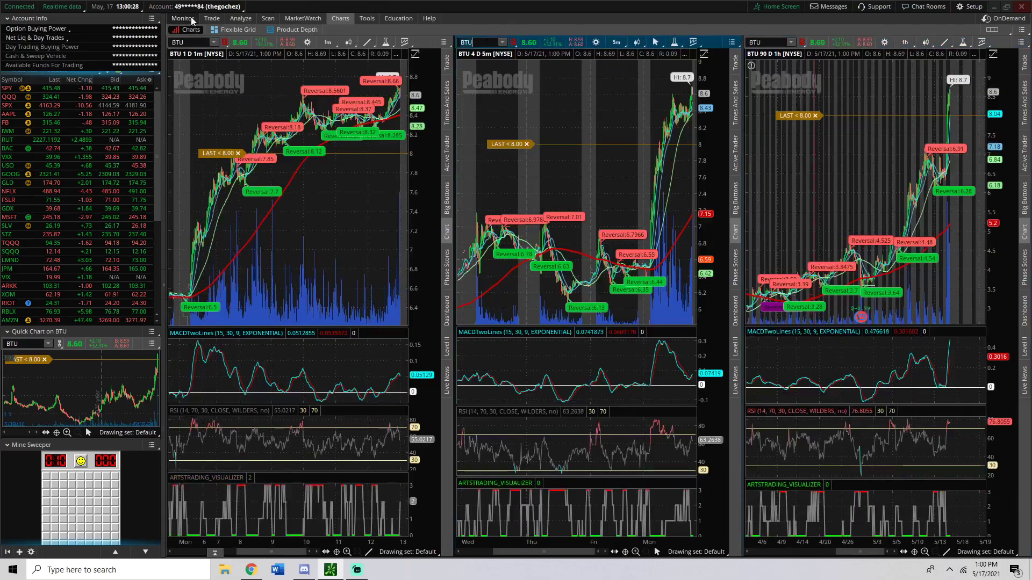
# - Recheck the BTU position, zoom the 1- and 5-minute charts, and open the right chart's time frames
pyautogui.click(182, 17)
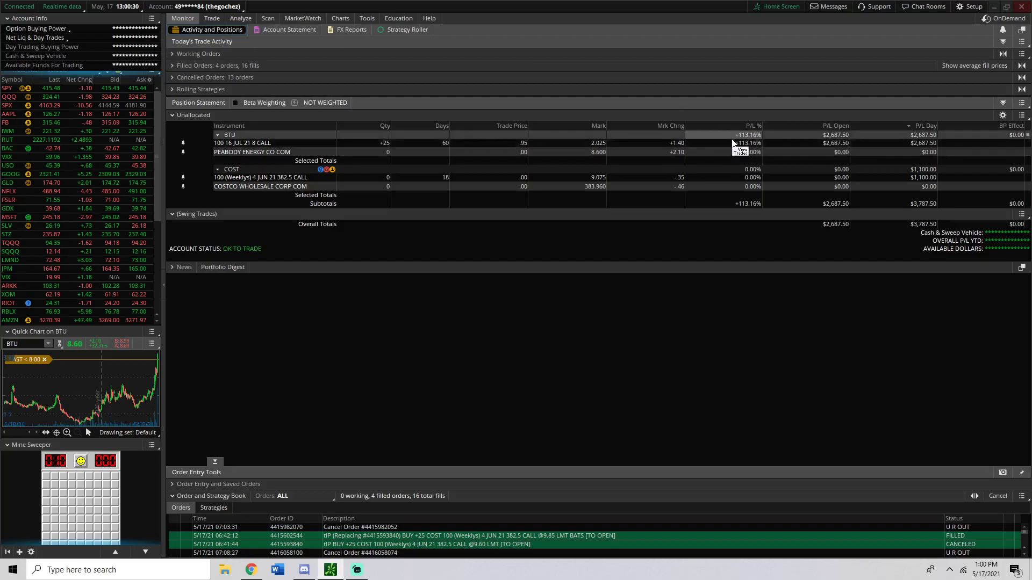
pyautogui.click(340, 18)
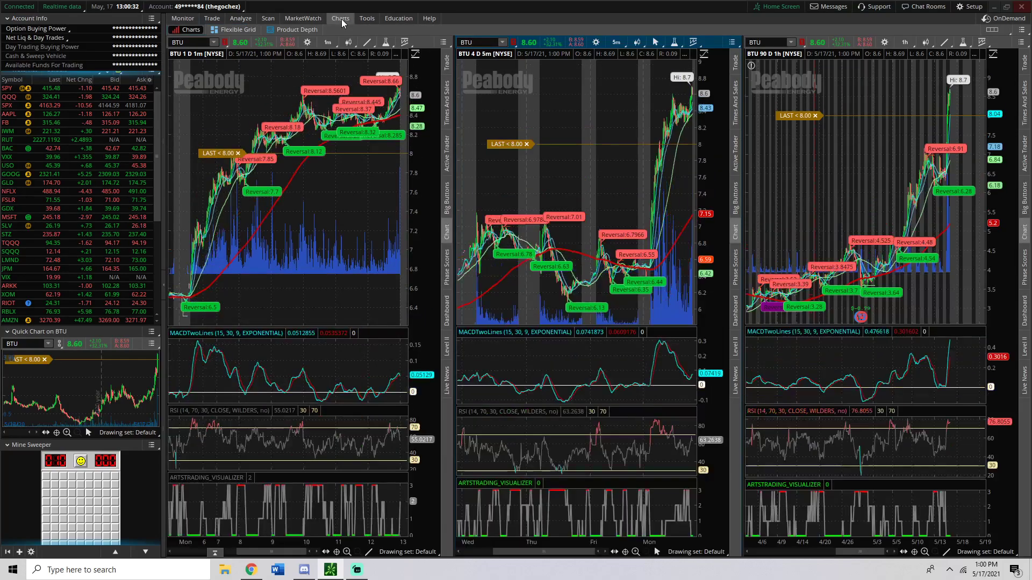
pyautogui.moveTo(597, 150)
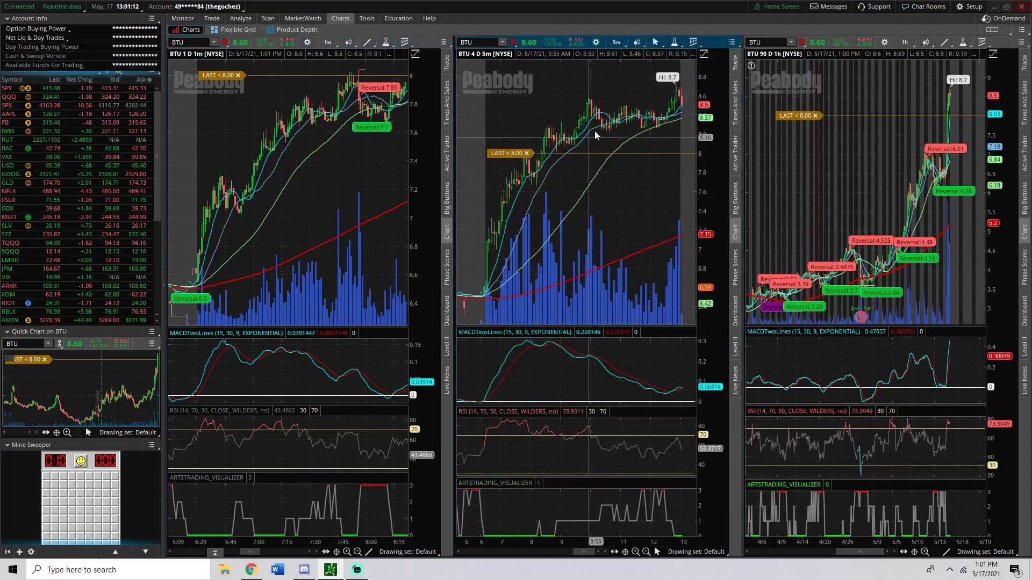
pyautogui.moveTo(545, 174)
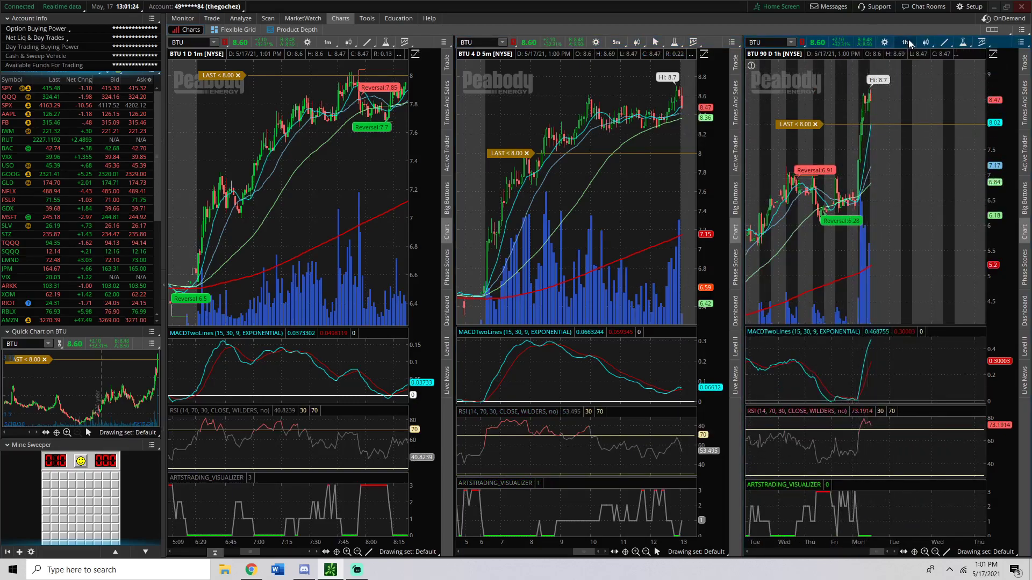
pyautogui.click(903, 42)
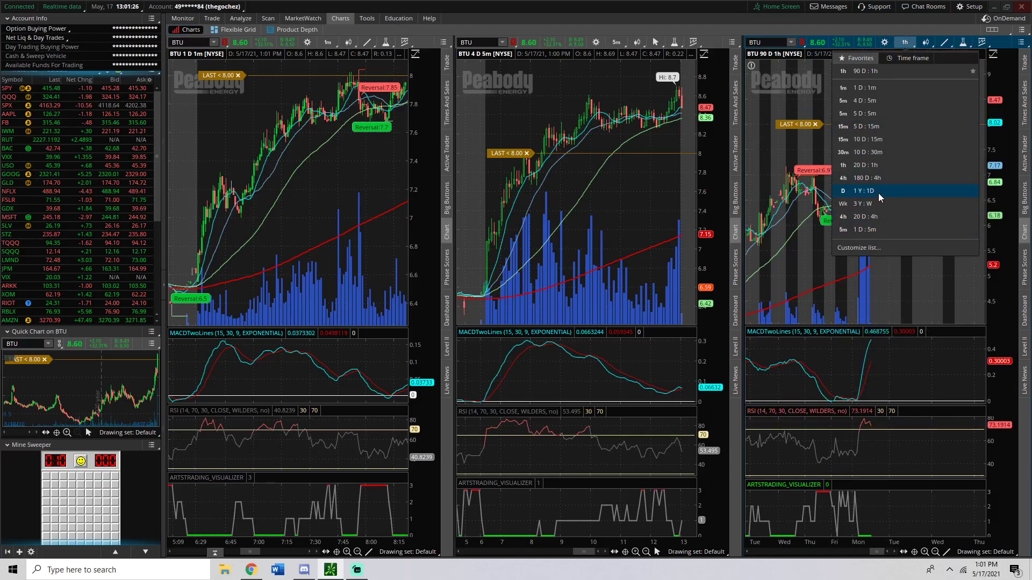
# - Show the right BTU chart as 3 Y:W weekly candles, then 1 Y:1D daily candles
pyautogui.click(859, 204)
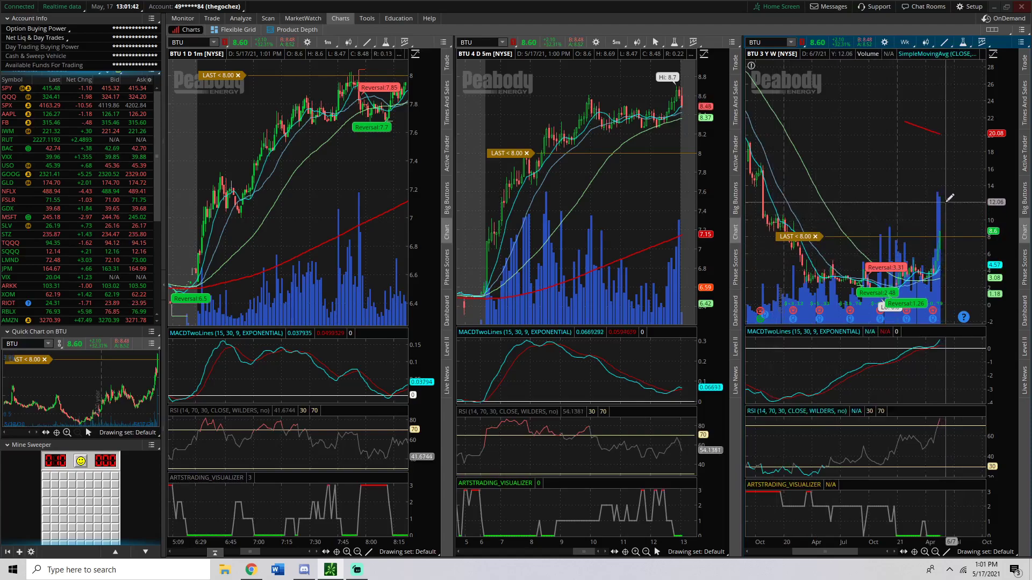
pyautogui.moveTo(952, 166)
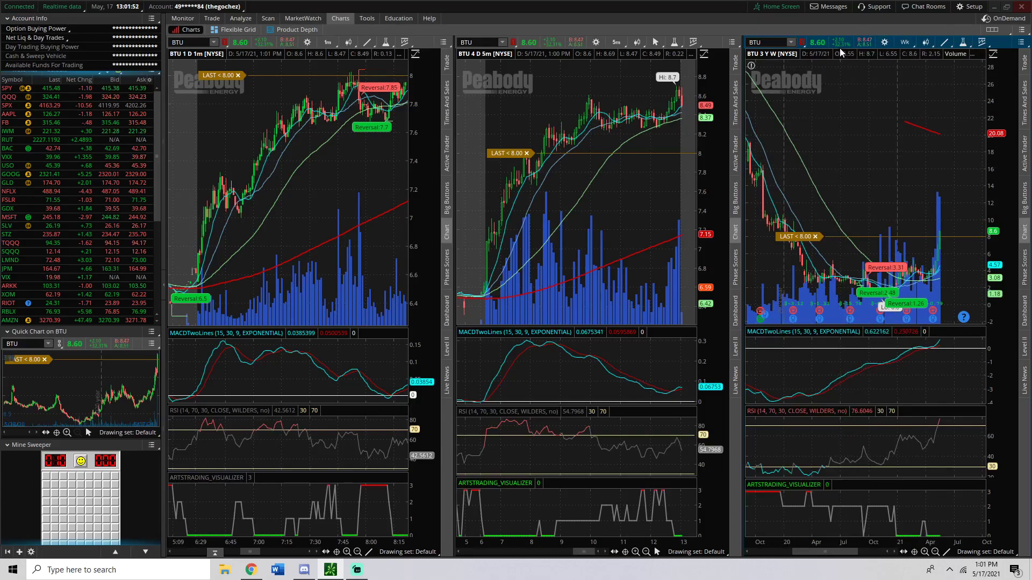
pyautogui.click(904, 42)
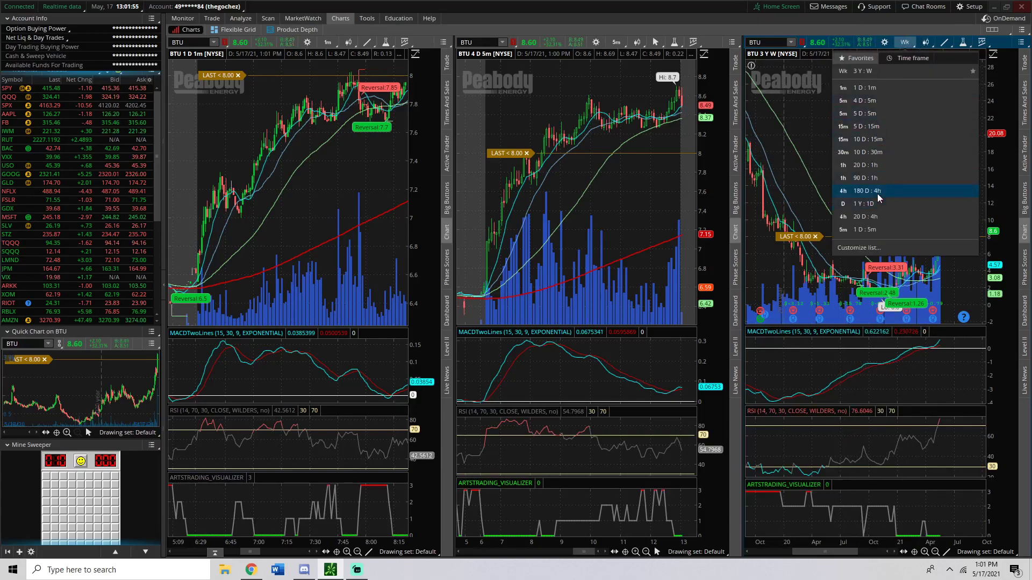
pyautogui.click(857, 204)
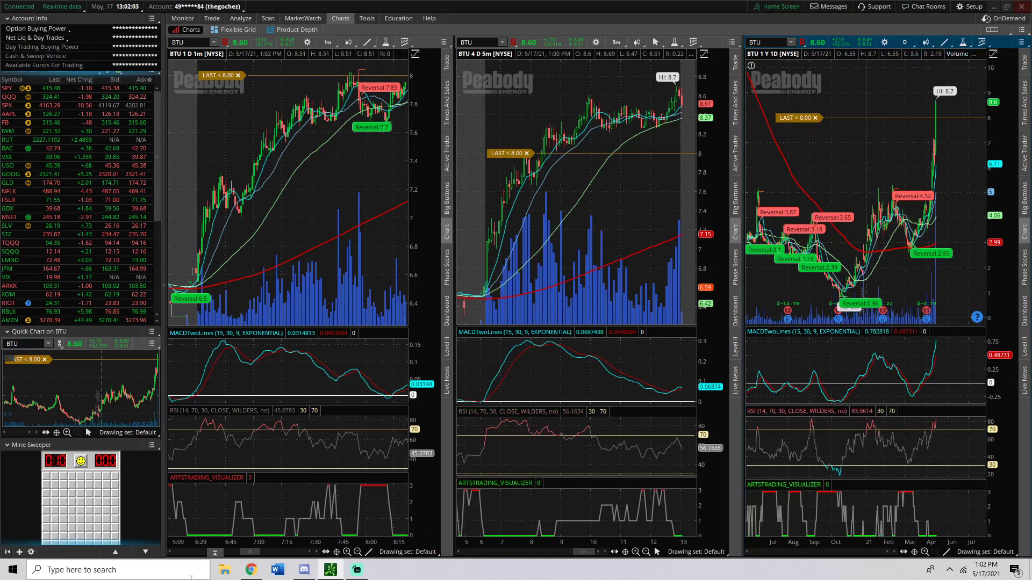
pyautogui.moveTo(250, 570)
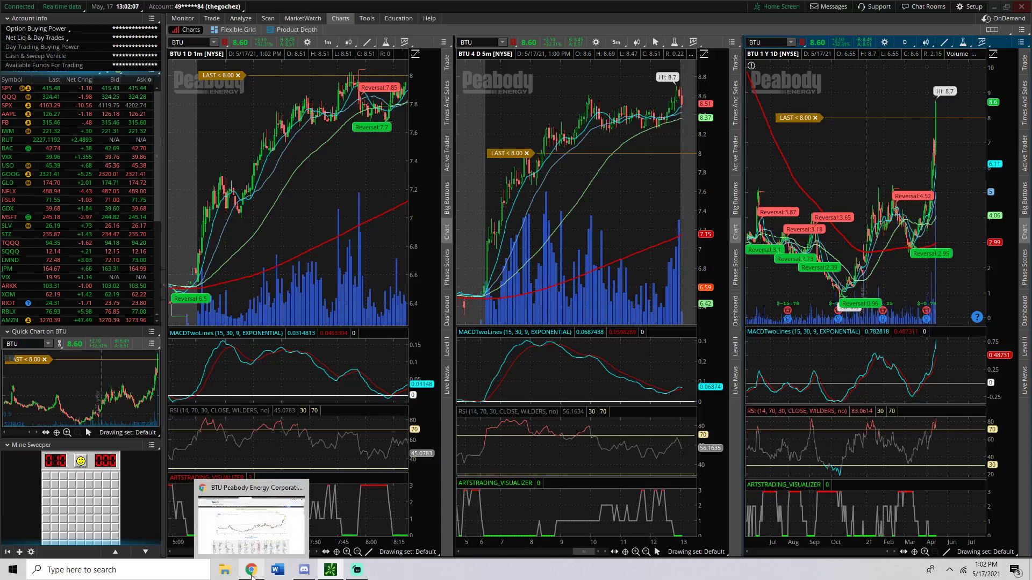
# - Switch to Chrome and go back to Finviz's Energy / Thermal Coal screener results
pyautogui.click(250, 520)
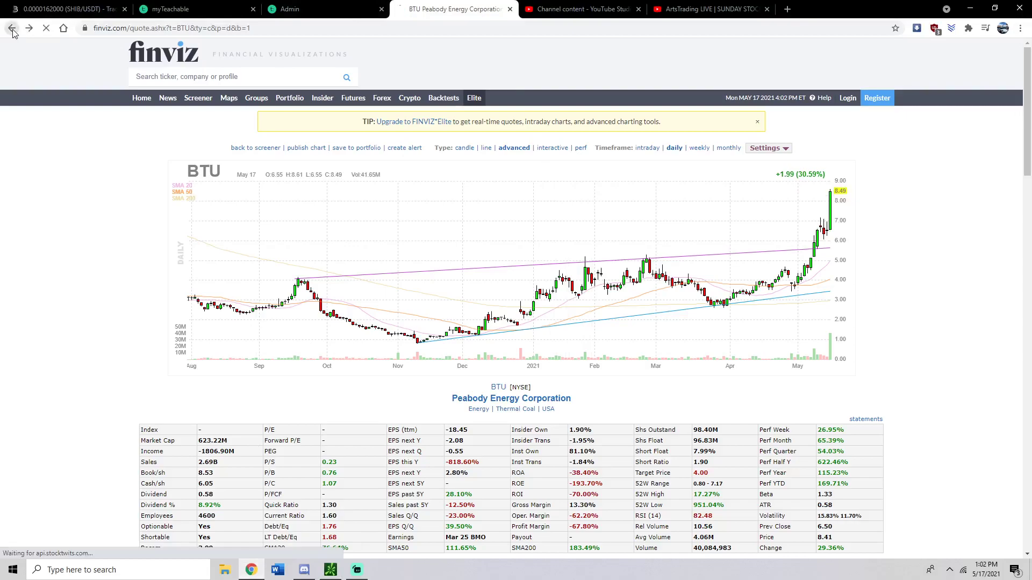
pyautogui.click(11, 28)
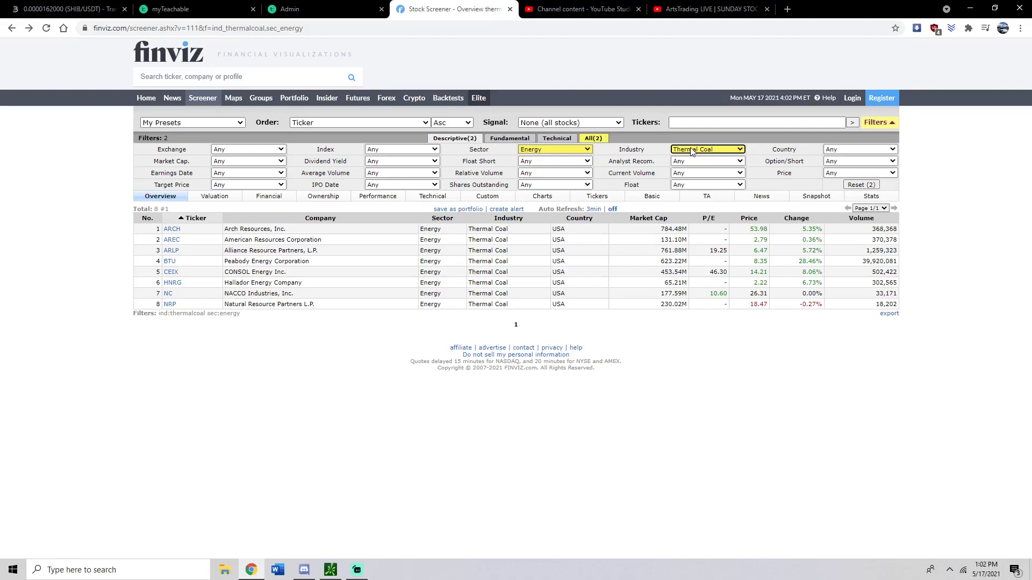
pyautogui.moveTo(816, 272)
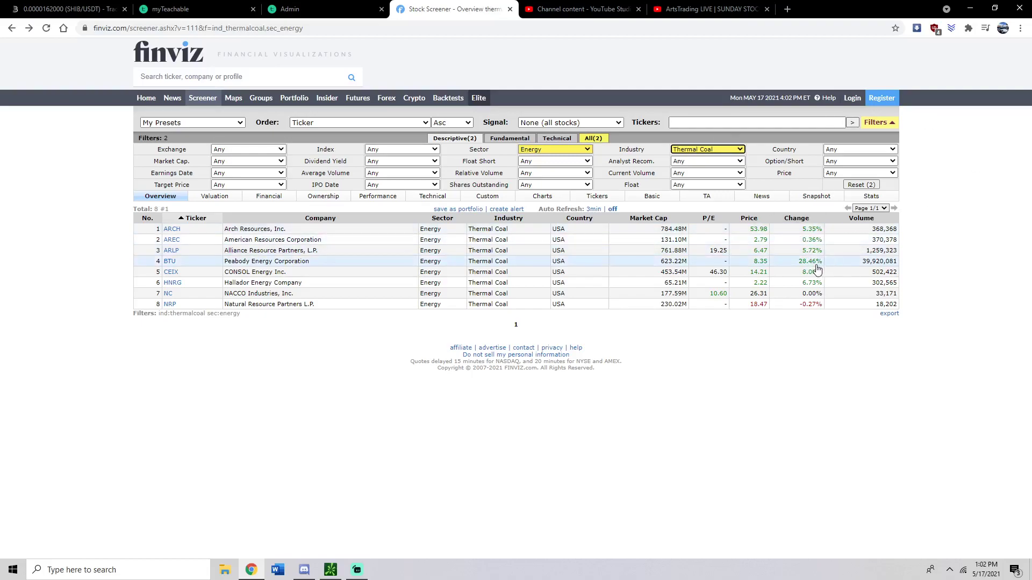
pyautogui.moveTo(865, 270)
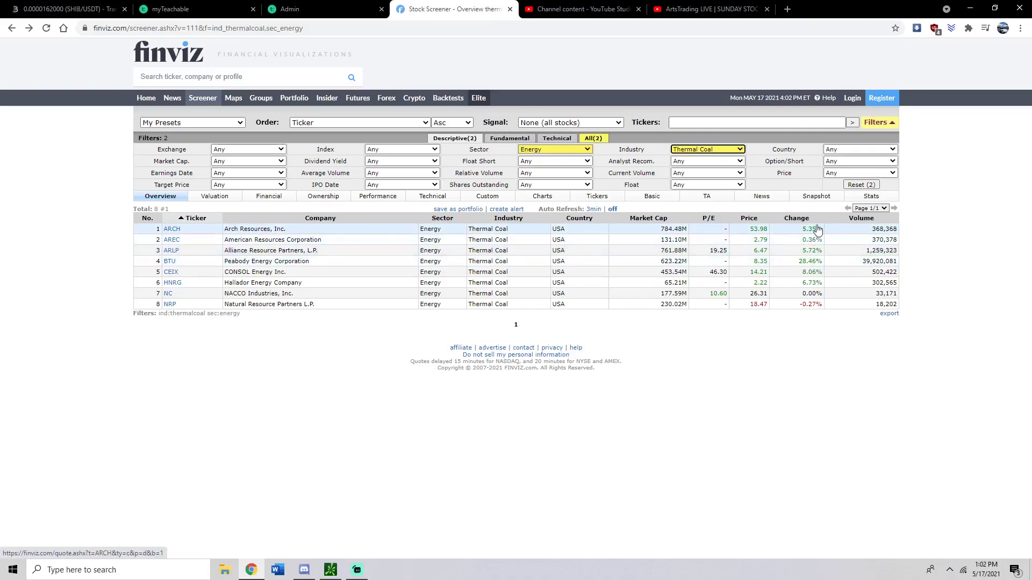
pyautogui.moveTo(805, 304)
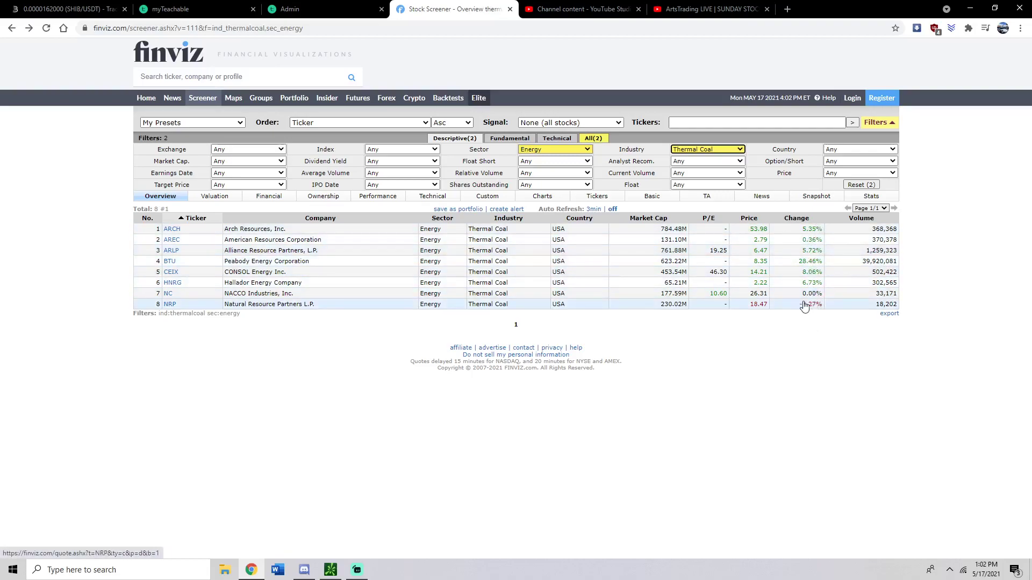
pyautogui.moveTo(812, 229)
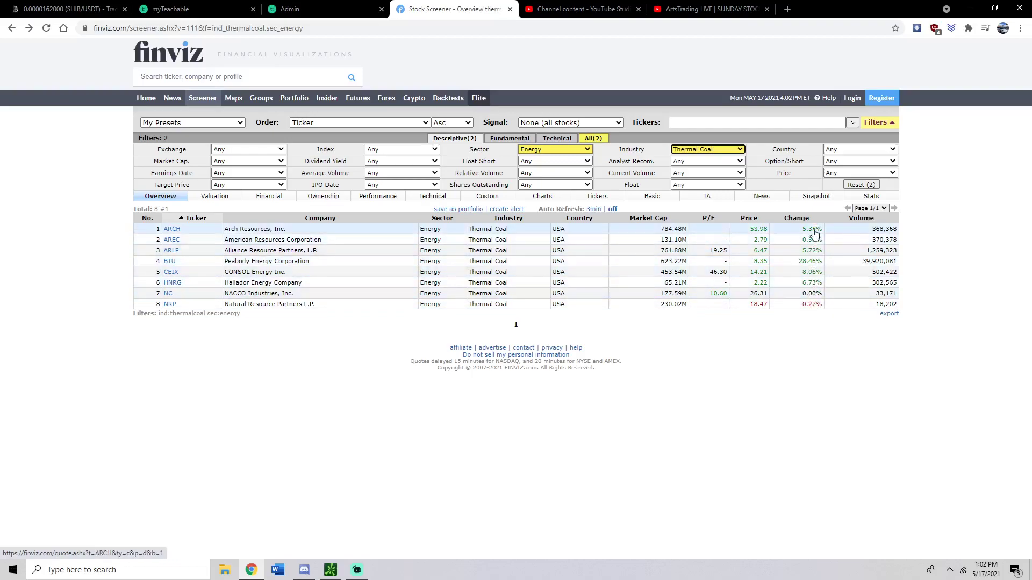
pyautogui.moveTo(824, 289)
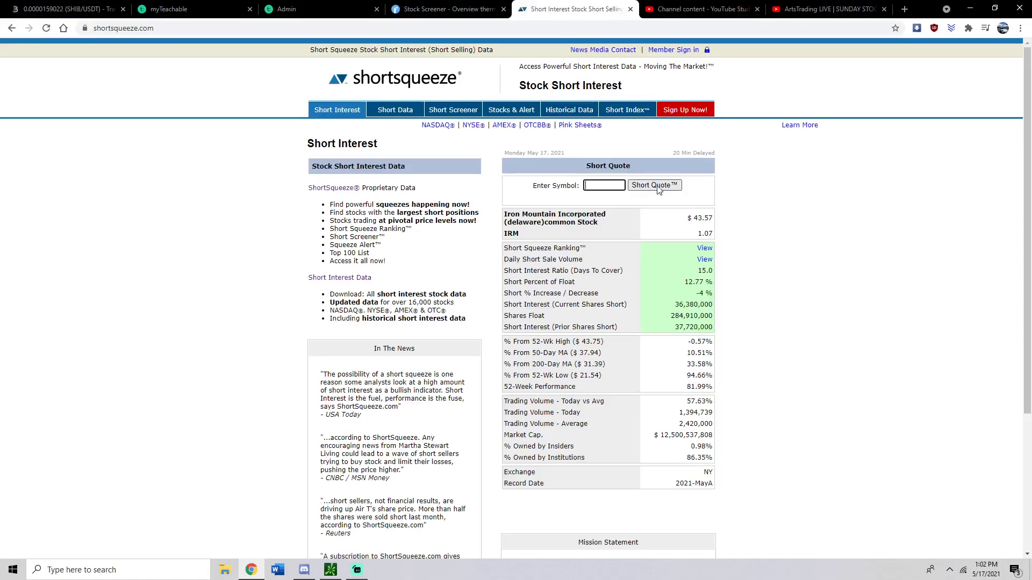
# - Get BTU's ShortSqueeze short quote and highlight its 8.05% short percent of float
pyautogui.write('btu')
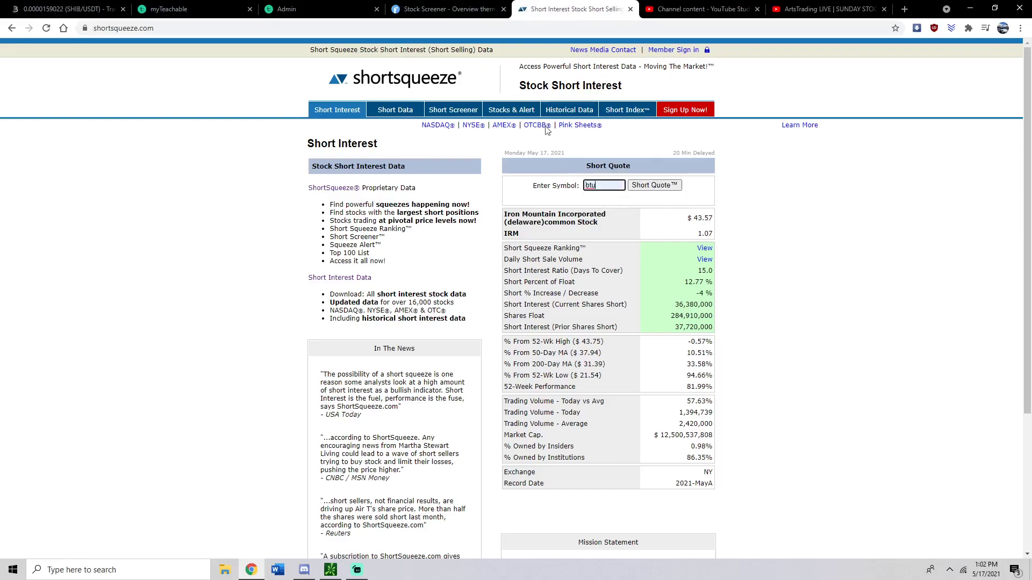
pyautogui.click(448, 9)
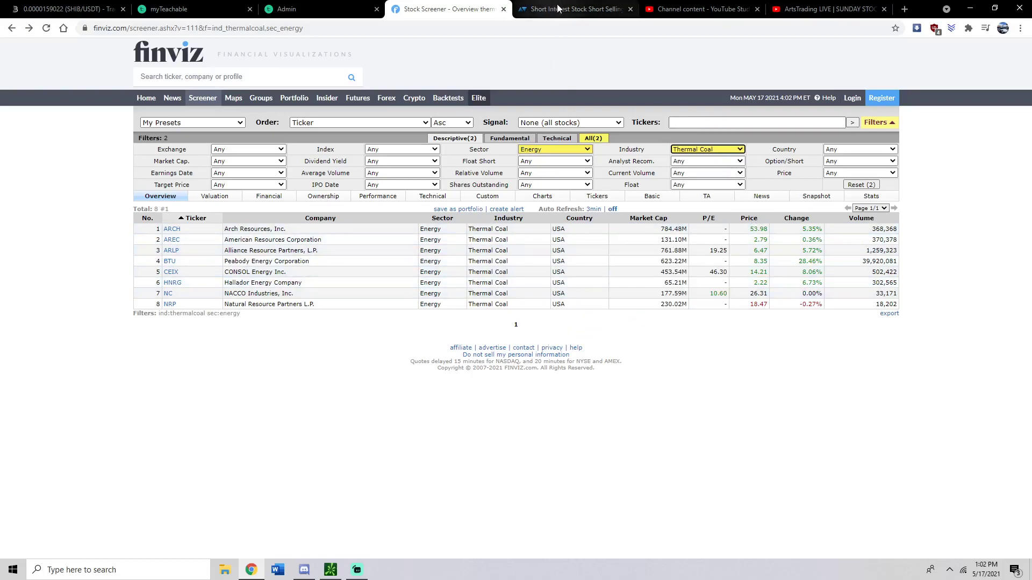
pyautogui.click(573, 8)
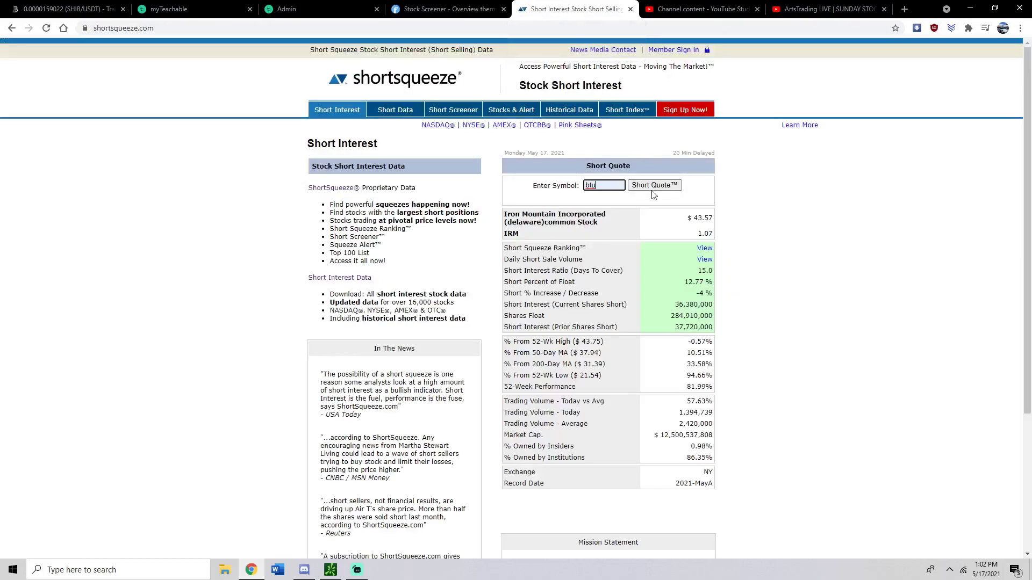
pyautogui.click(654, 185)
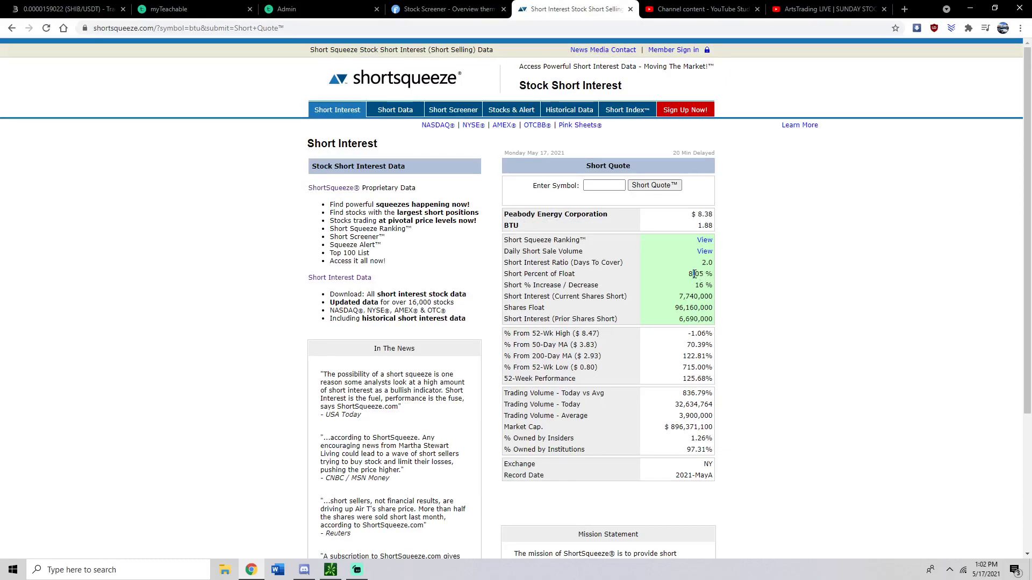
pyautogui.doubleClick(699, 273)
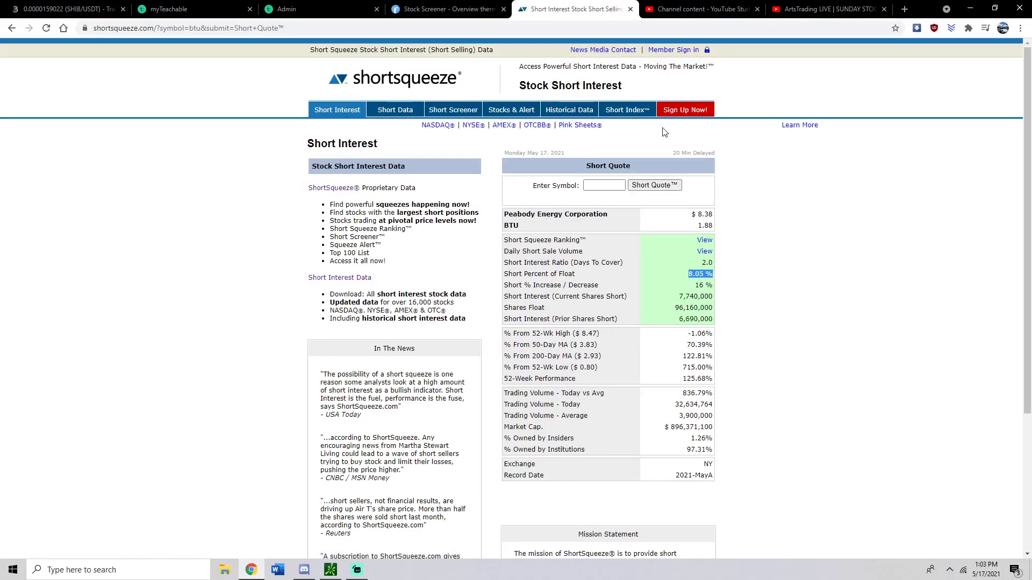
pyautogui.moveTo(733, 242)
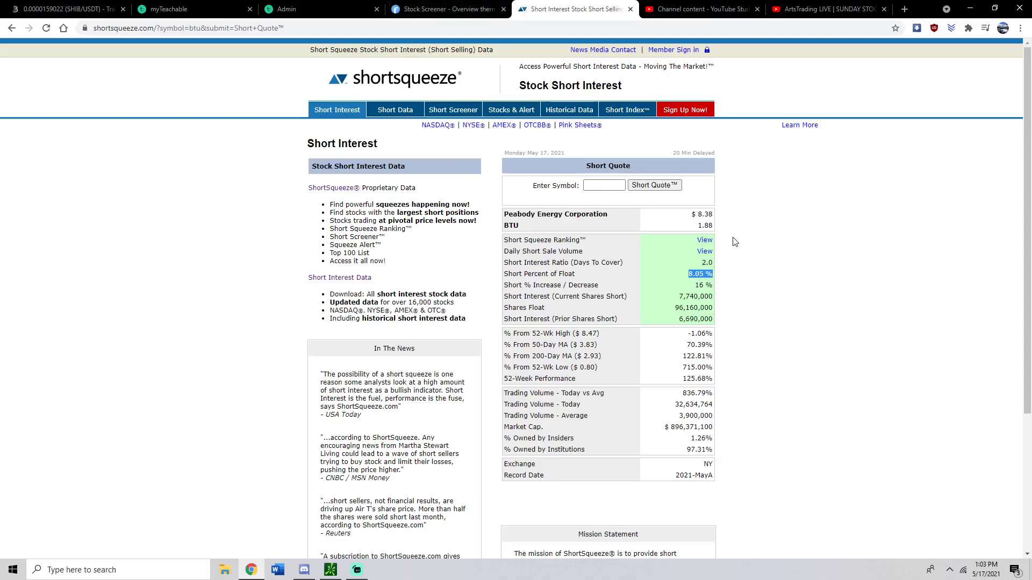
pyautogui.moveTo(743, 263)
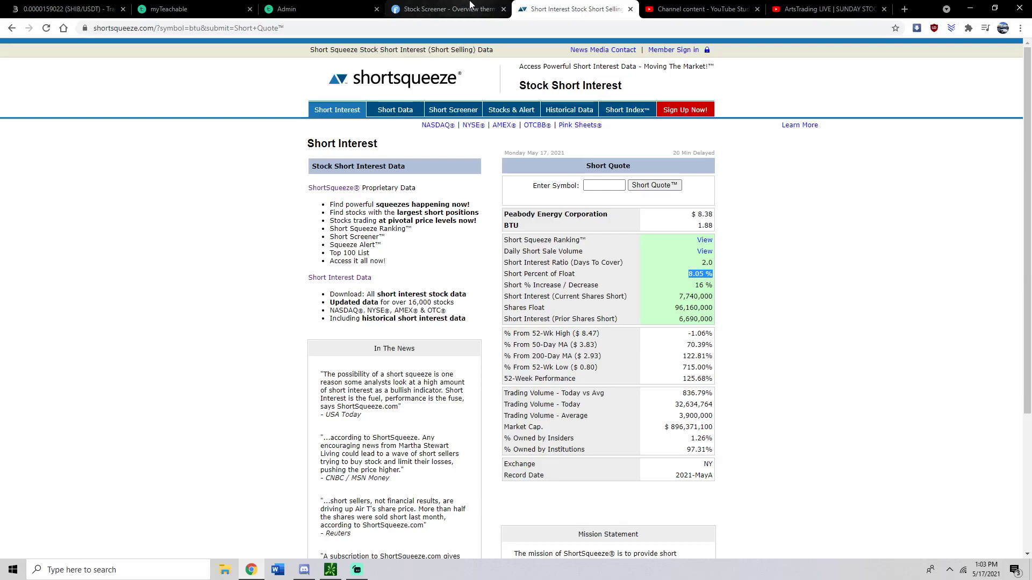
pyautogui.click(448, 9)
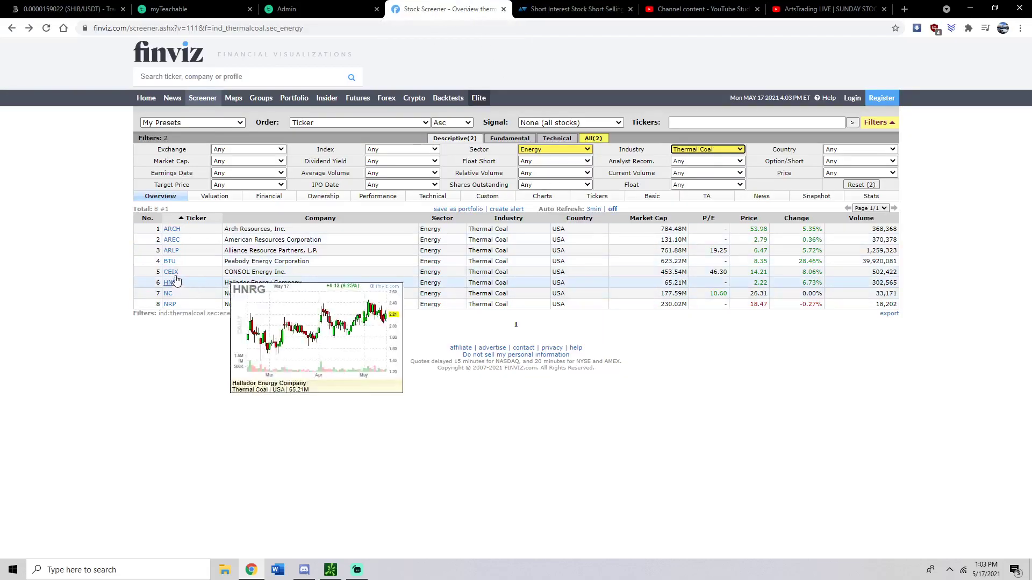
# - Open BTU's Finviz quote page, highlight the 7.99% short float, and review the daily chart
pyautogui.click(170, 261)
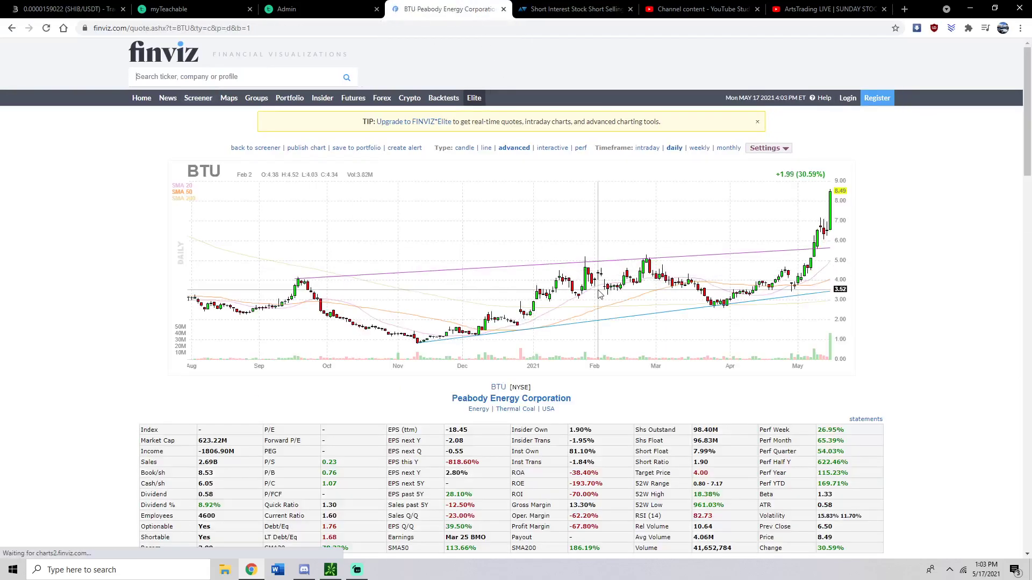
pyautogui.scroll(-3)
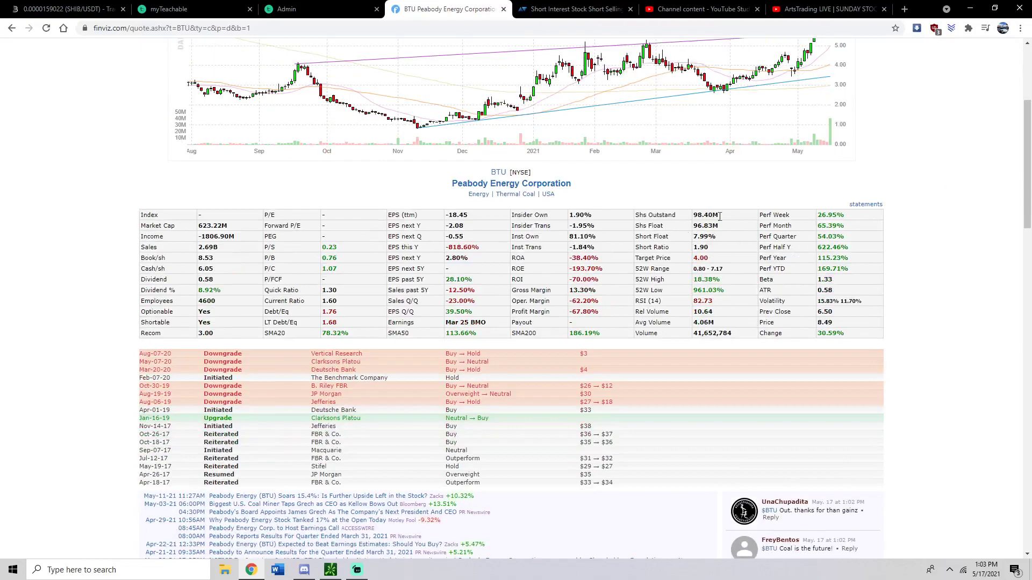
pyautogui.doubleClick(702, 236)
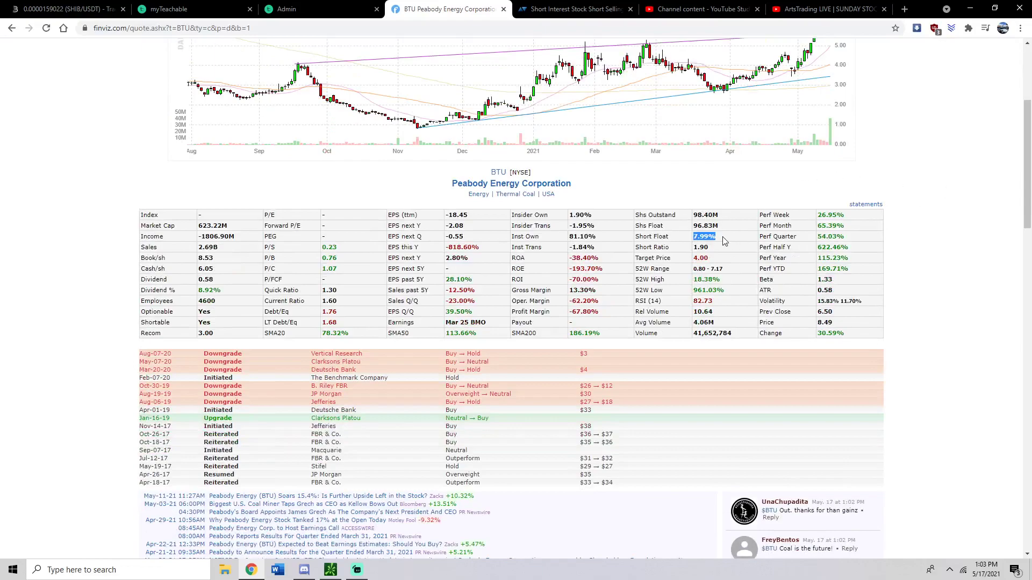
pyautogui.scroll(3)
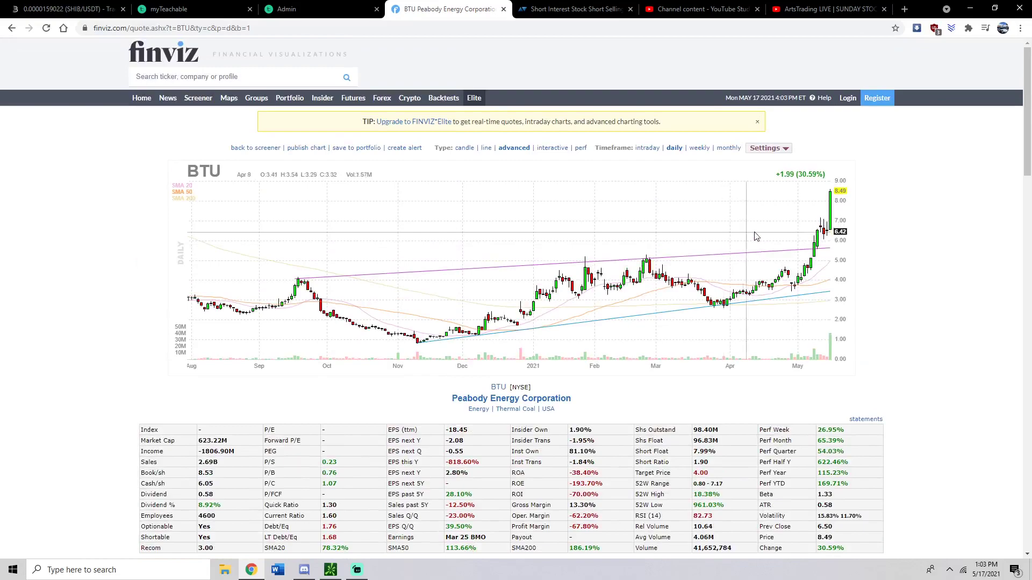
pyautogui.moveTo(774, 237)
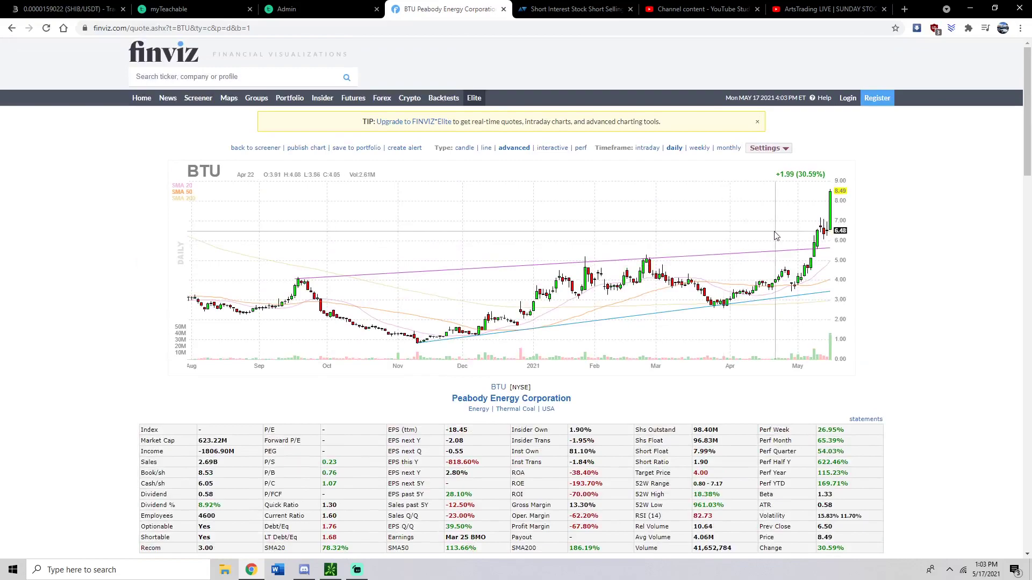
pyautogui.moveTo(844, 223)
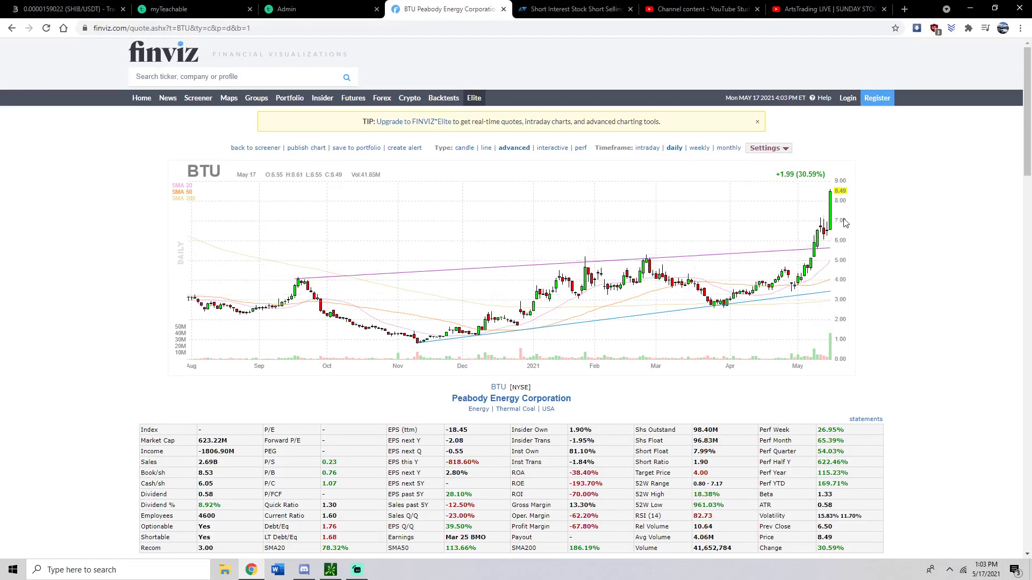
pyautogui.moveTo(822, 221)
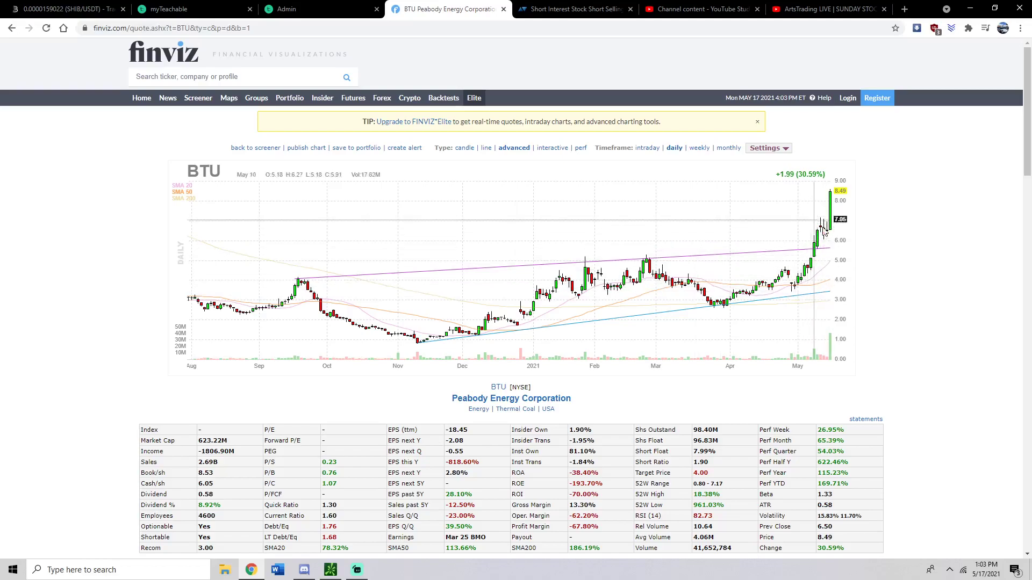
pyautogui.moveTo(821, 235)
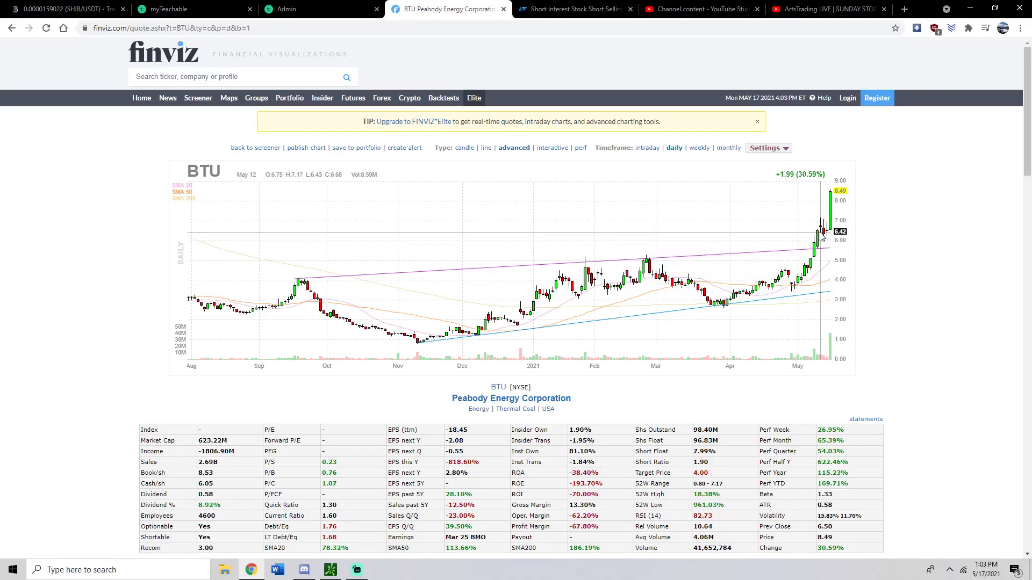
pyautogui.moveTo(821, 227)
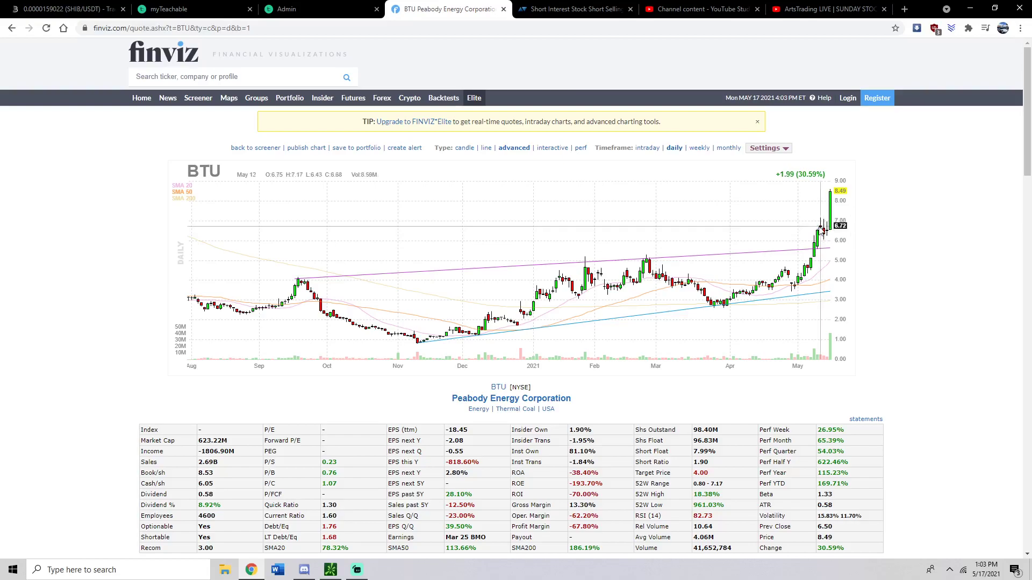
pyautogui.moveTo(812, 291)
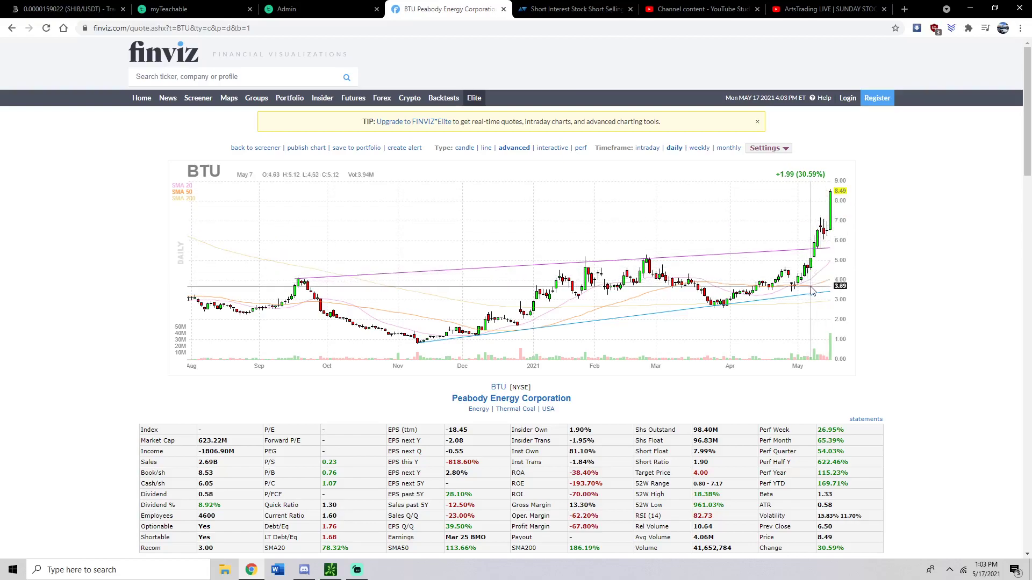
pyautogui.moveTo(816, 295)
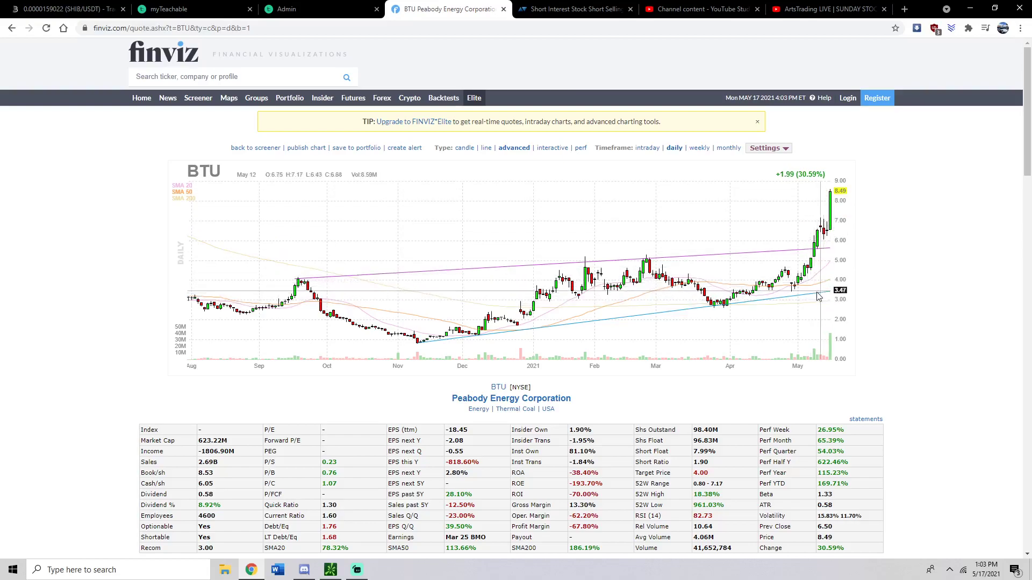
pyautogui.click(331, 570)
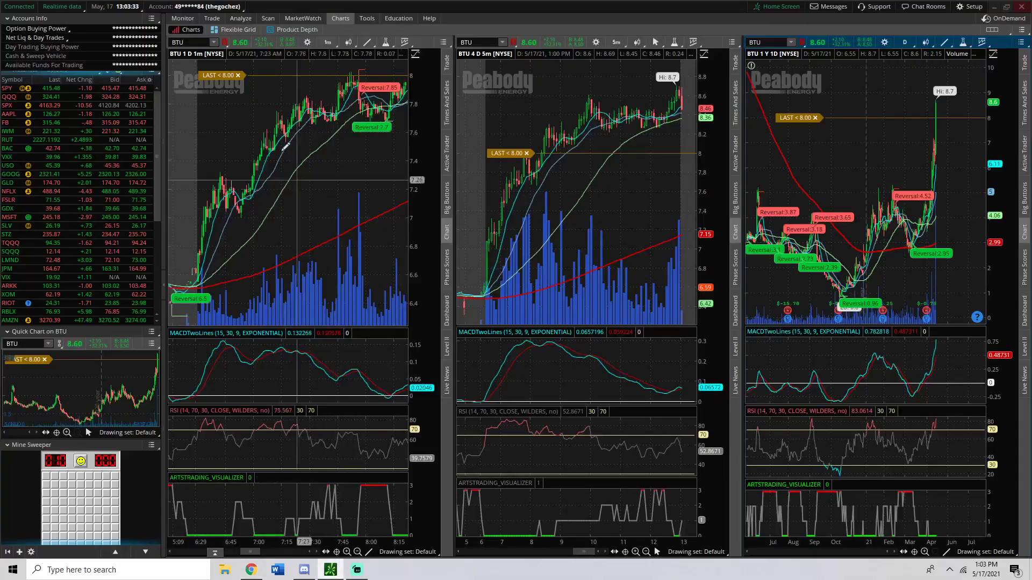
pyautogui.click(182, 18)
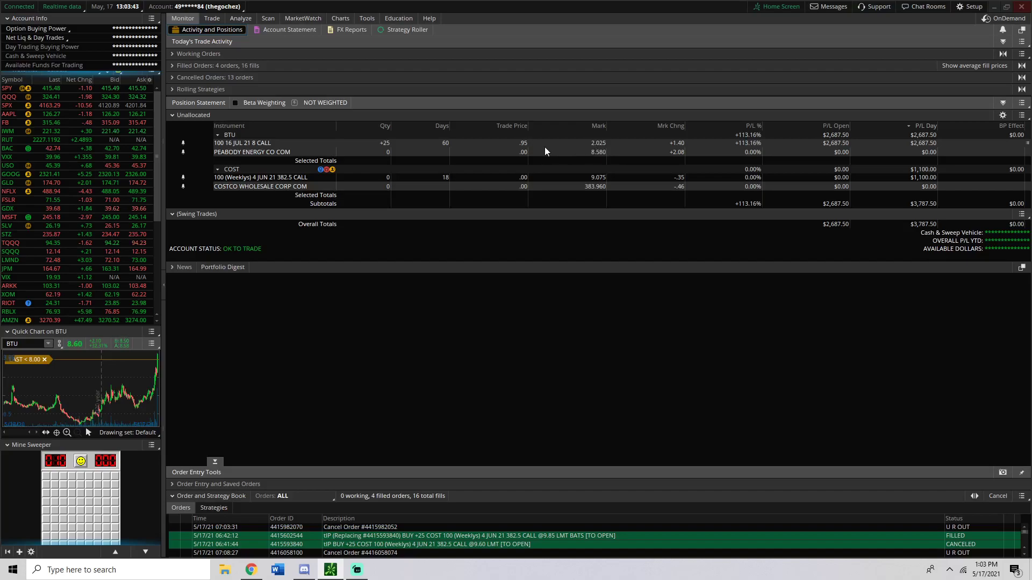
pyautogui.moveTo(677, 152)
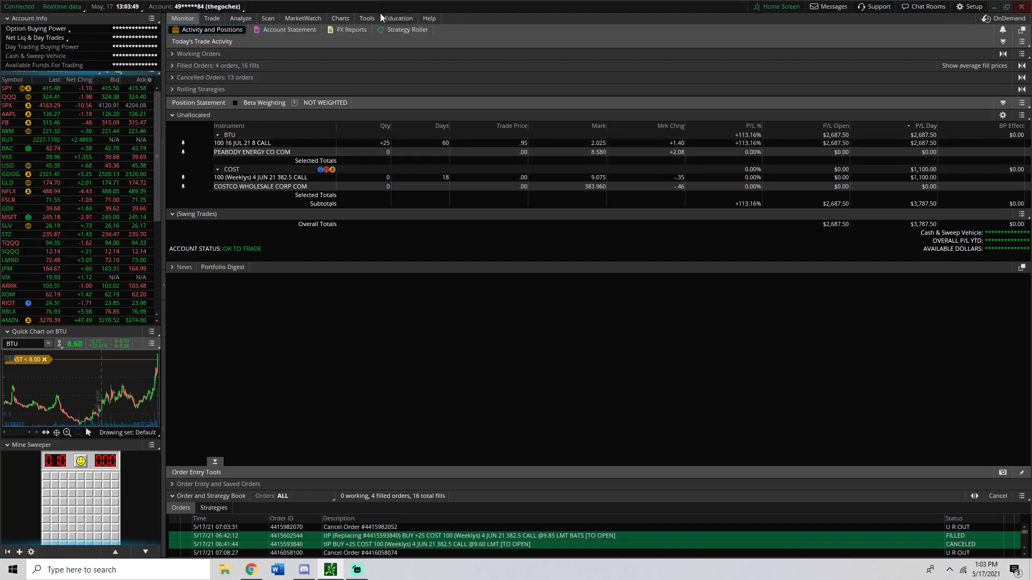
pyautogui.click(340, 18)
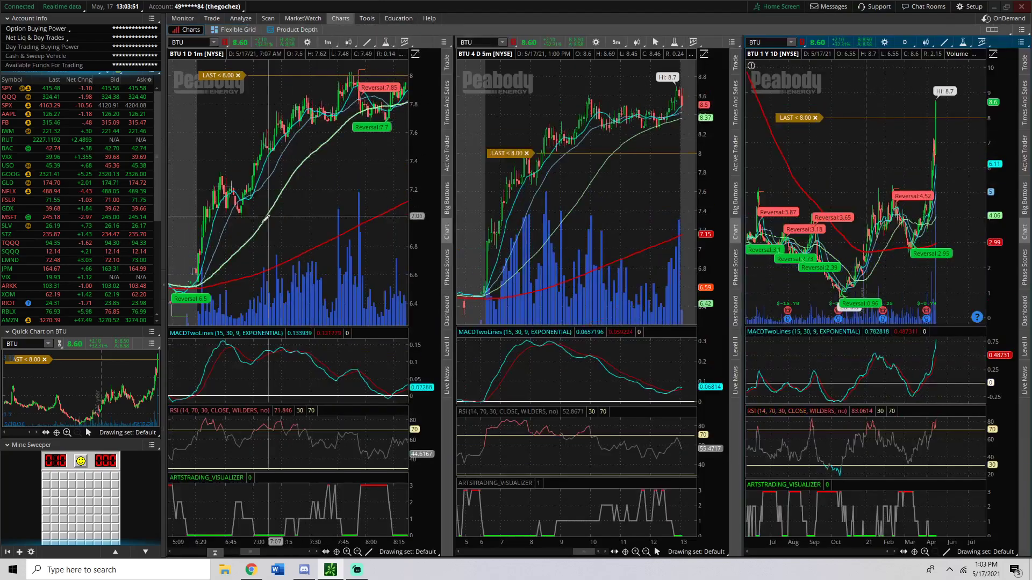
pyautogui.moveTo(211, 214)
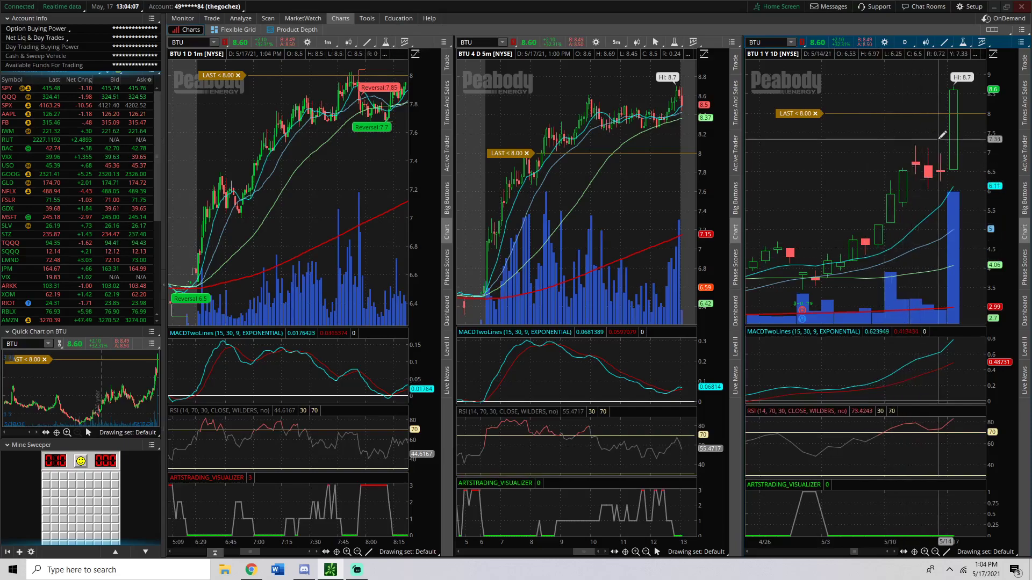
pyautogui.moveTo(902, 174)
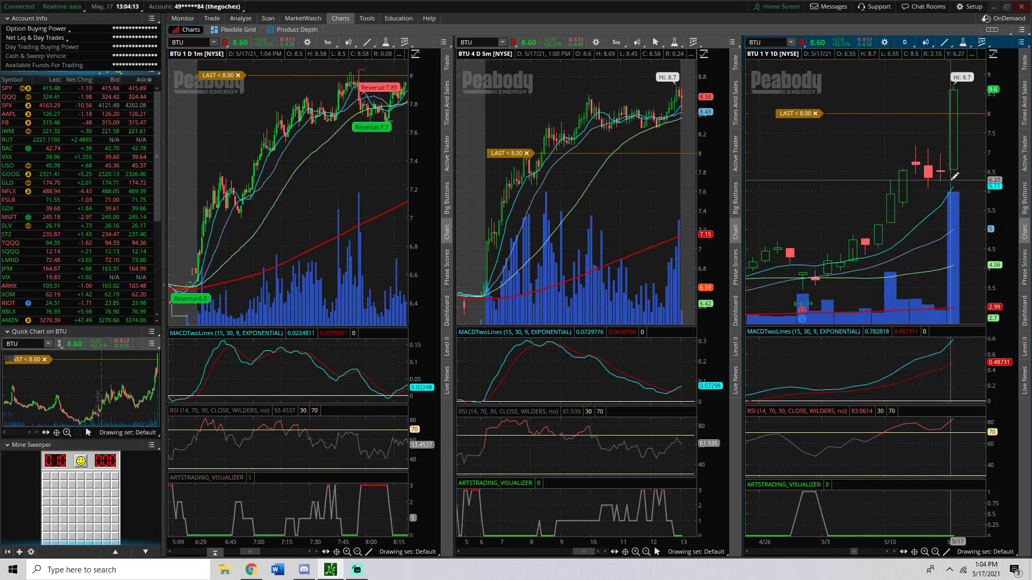
pyautogui.moveTo(918, 119)
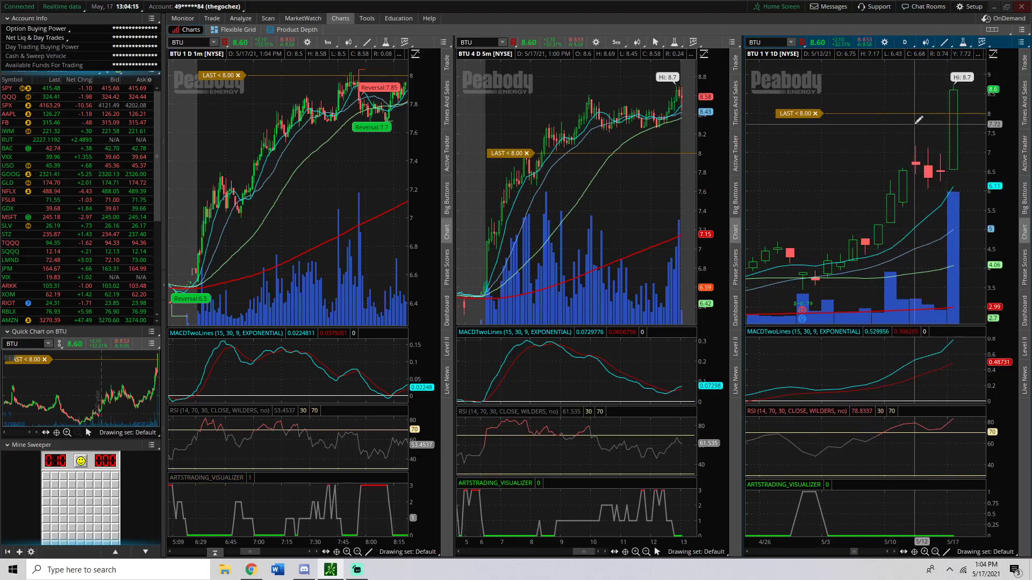